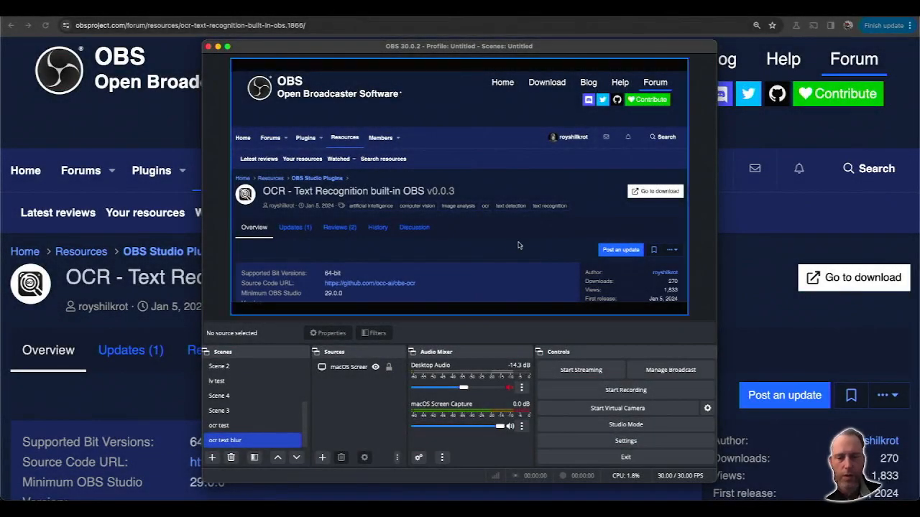
Step: Select the screen capture source and close its open filters window
{"action": "left_click", "coordinate": [348, 367]}
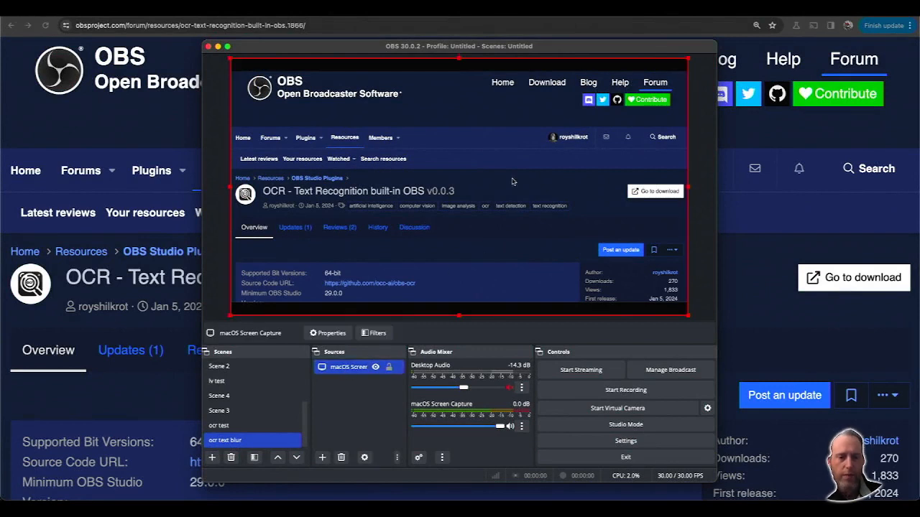
{"action": "mouse_move", "coordinate": [400, 207]}
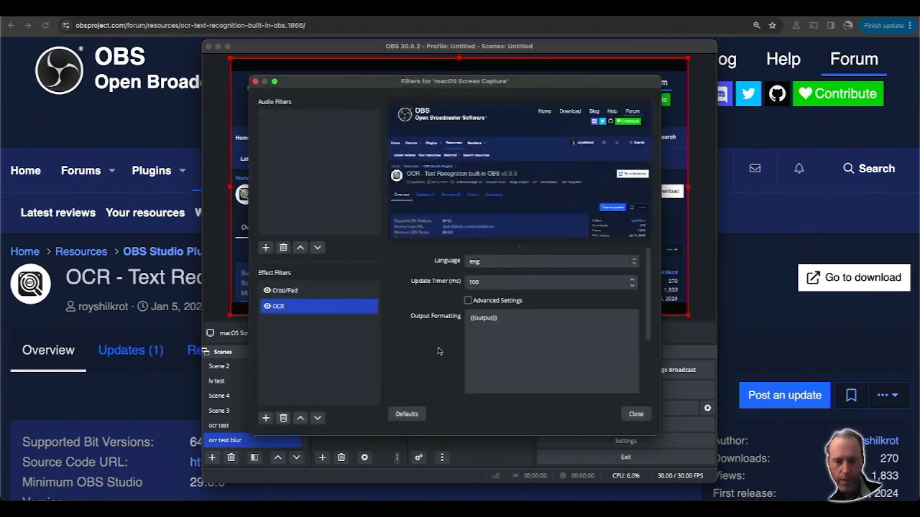
{"action": "scroll", "scroll_direction": "down", "scroll_amount": 3}
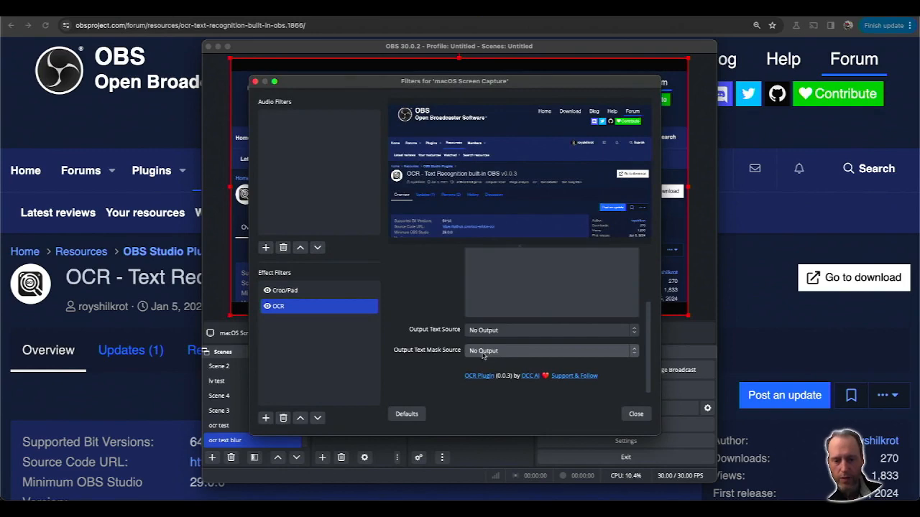
{"action": "left_click", "coordinate": [549, 351]}
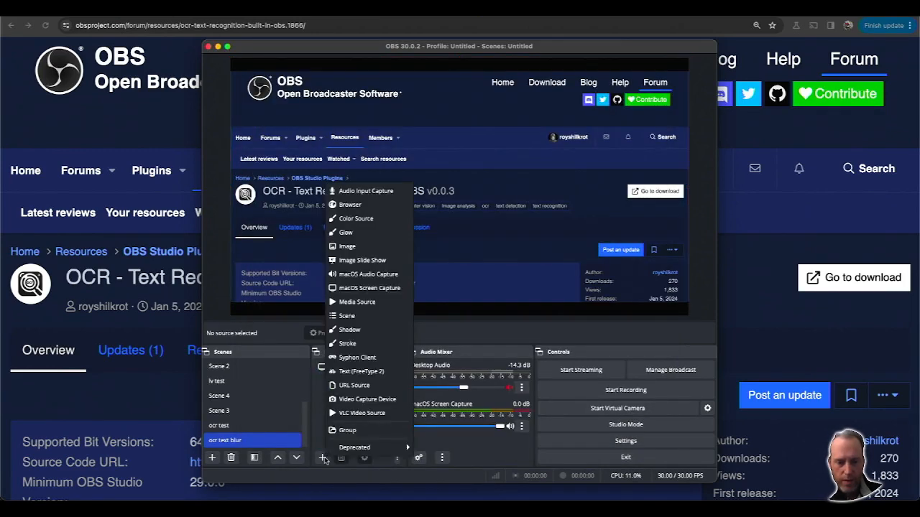
Step: Add a new Image source named 'screen capture mask' to the scene
{"action": "left_click", "coordinate": [346, 246]}
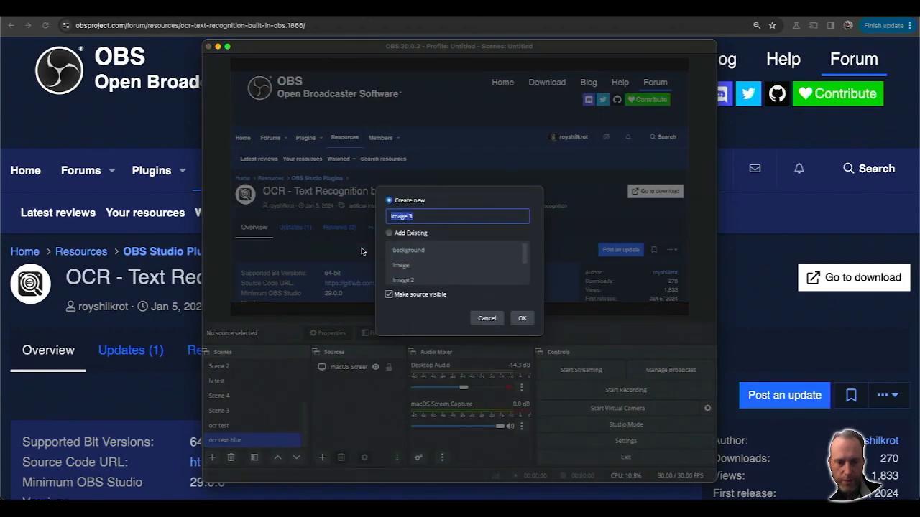
{"action": "type", "text": "screen"}
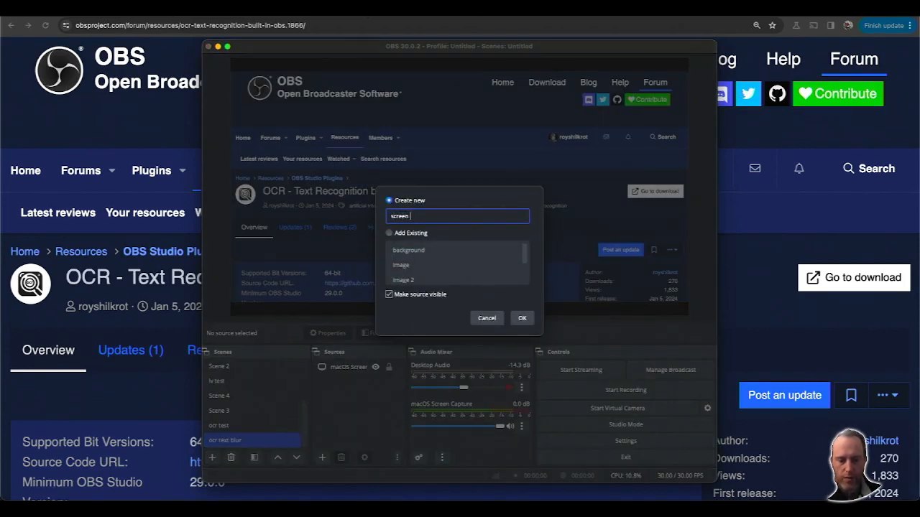
{"action": "left_click", "coordinate": [521, 317]}
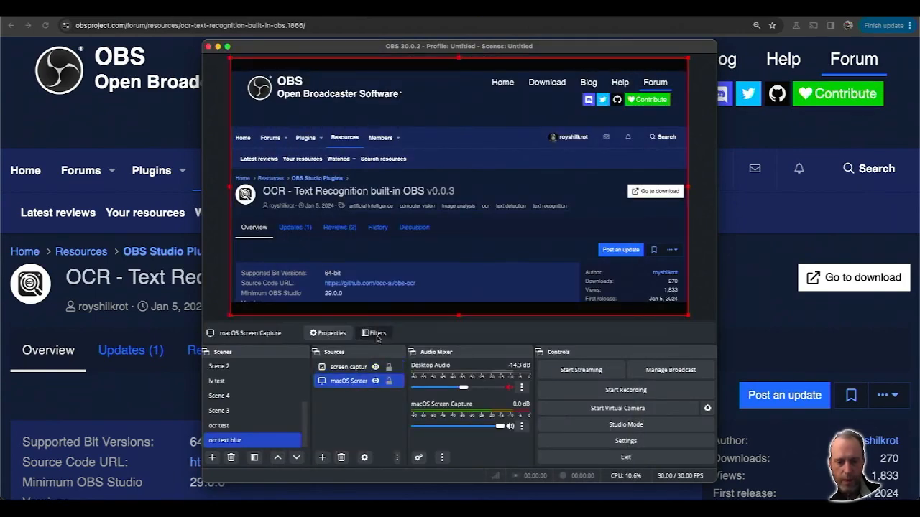
Step: Set the OCR filter's Output Text Mask Source to the screen capture mask image
{"action": "left_click", "coordinate": [373, 334]}
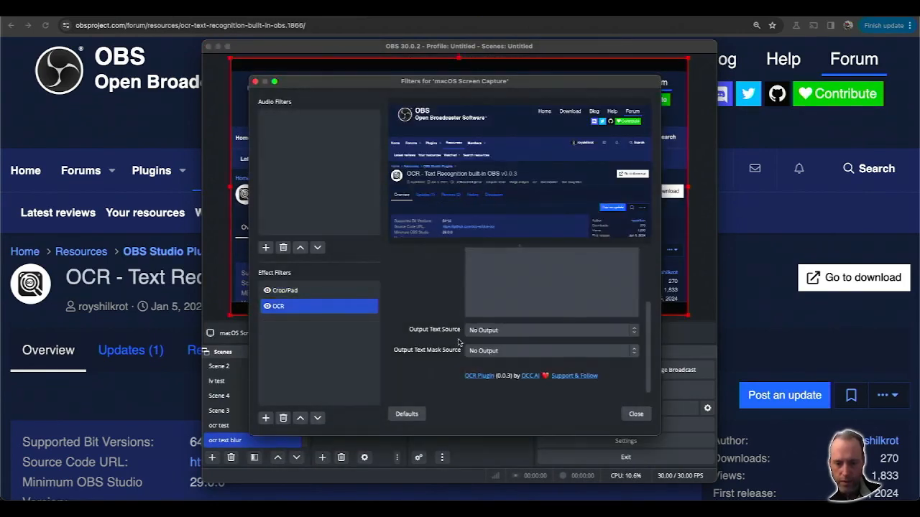
{"action": "left_click", "coordinate": [552, 351]}
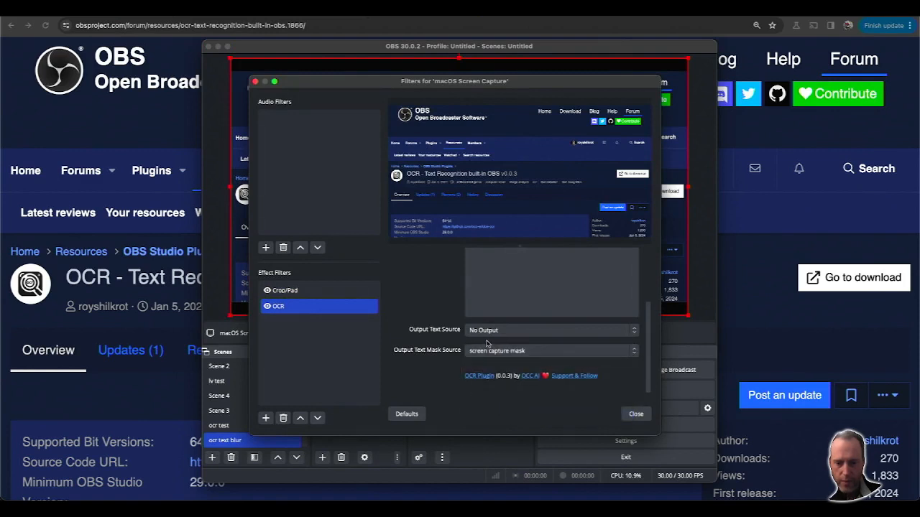
{"action": "left_click", "coordinate": [470, 301]}
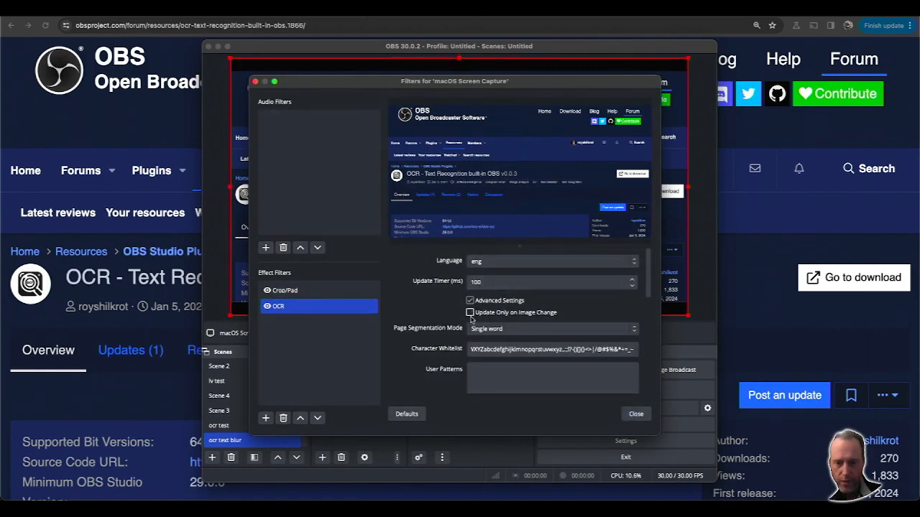
Step: Change the Page Segmentation Mode and lower the Confidence Threshold to 0
{"action": "left_click", "coordinate": [552, 328]}
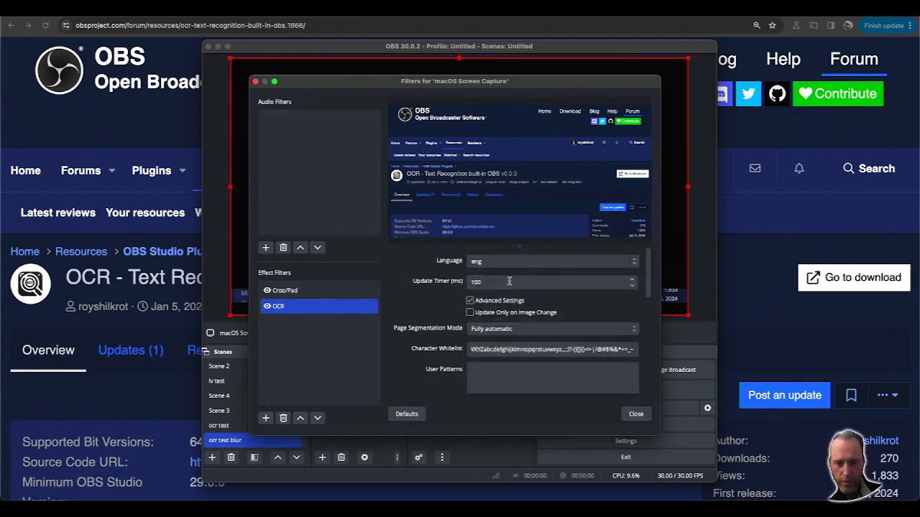
{"action": "left_click", "coordinate": [552, 328]}
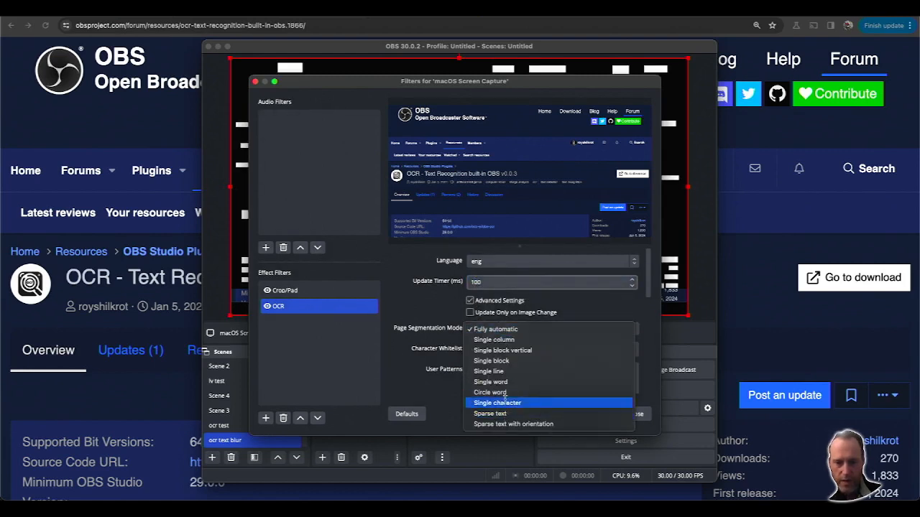
{"action": "left_click", "coordinate": [498, 402]}
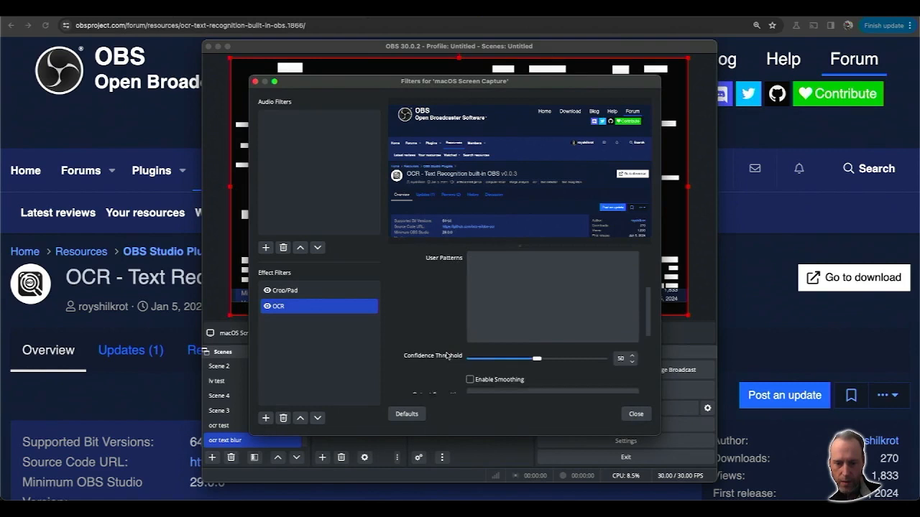
{"action": "left_click_drag", "start_coordinate": [537, 359], "coordinate": [472, 326]}
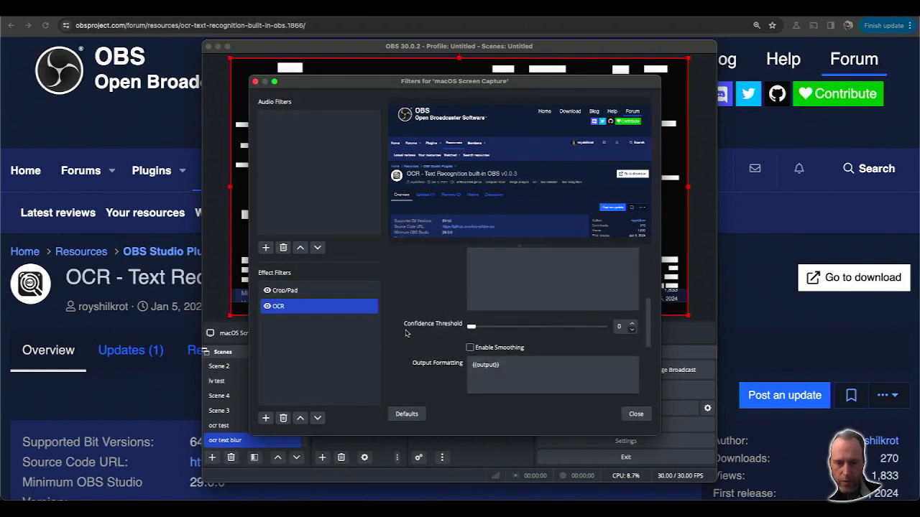
{"action": "mouse_move", "coordinate": [619, 401]}
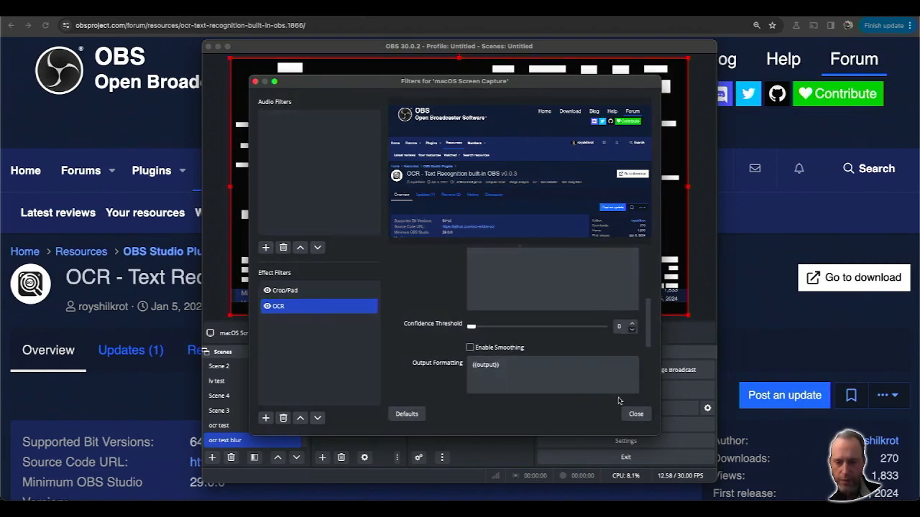
{"action": "left_click", "coordinate": [635, 414]}
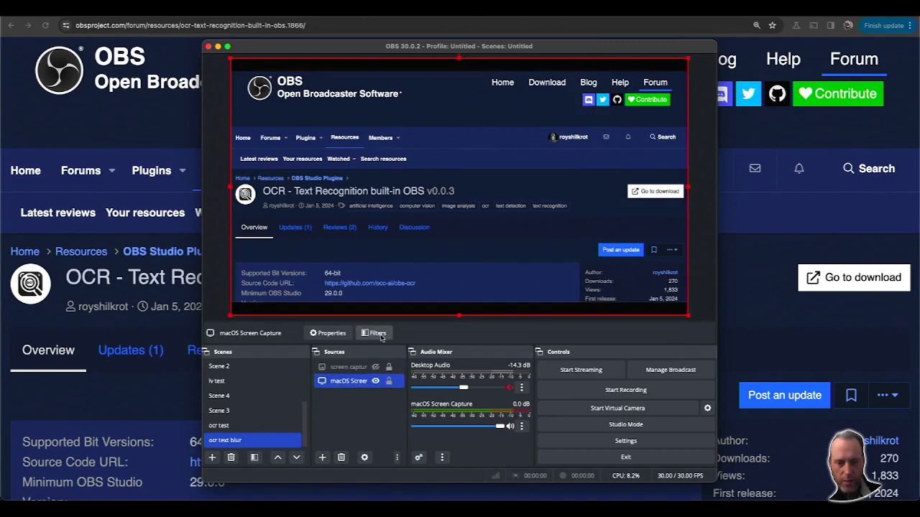
Step: Add a Composite Blur filter to the screen capture with Effect Mask set to Source
{"action": "left_click", "coordinate": [374, 333]}
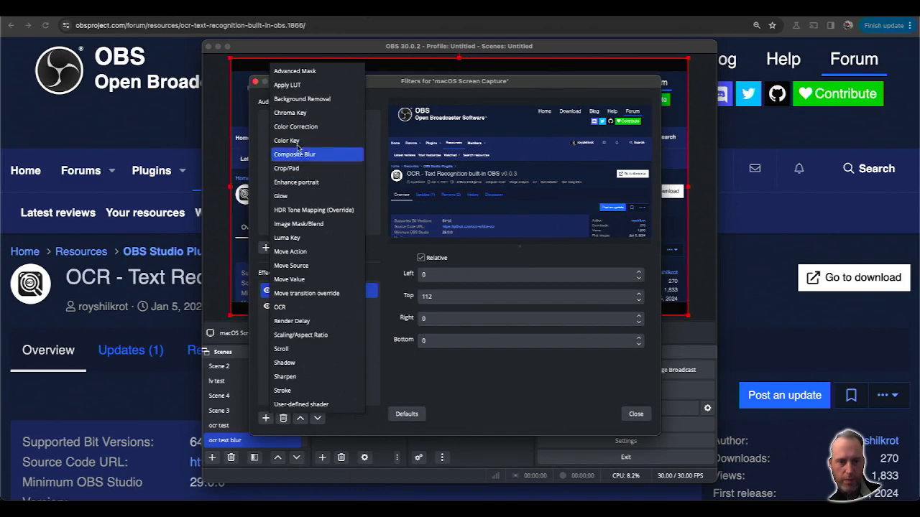
{"action": "left_click", "coordinate": [294, 154]}
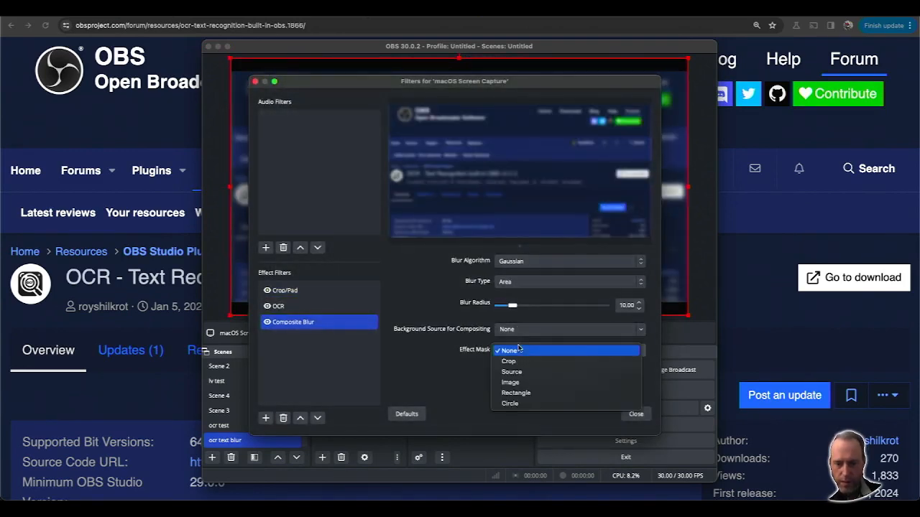
{"action": "left_click", "coordinate": [509, 351]}
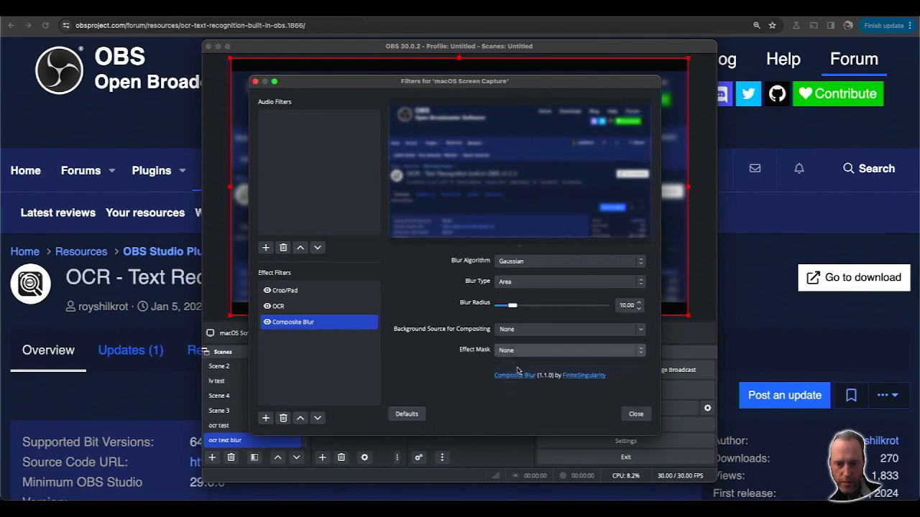
{"action": "left_click", "coordinate": [568, 350]}
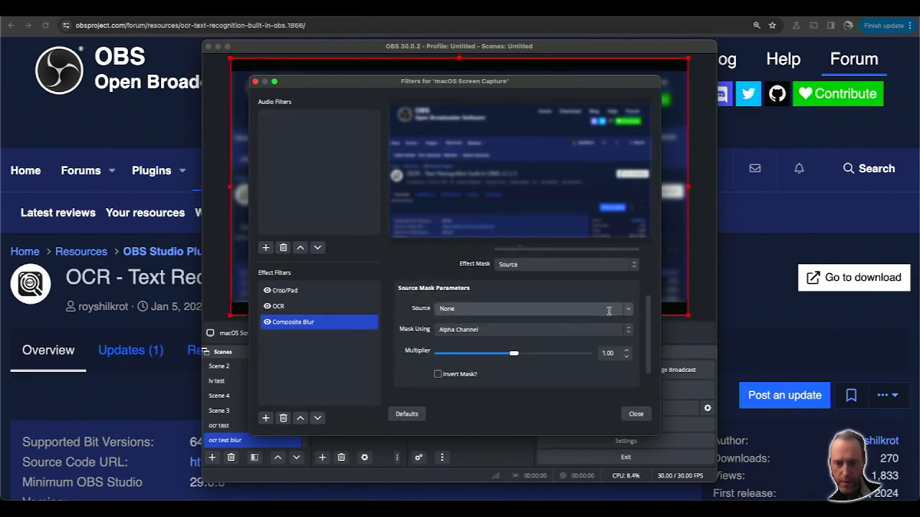
Step: Use screen capture mask as the blur mask source, masking by Grayscale Value
{"action": "left_click", "coordinate": [535, 308]}
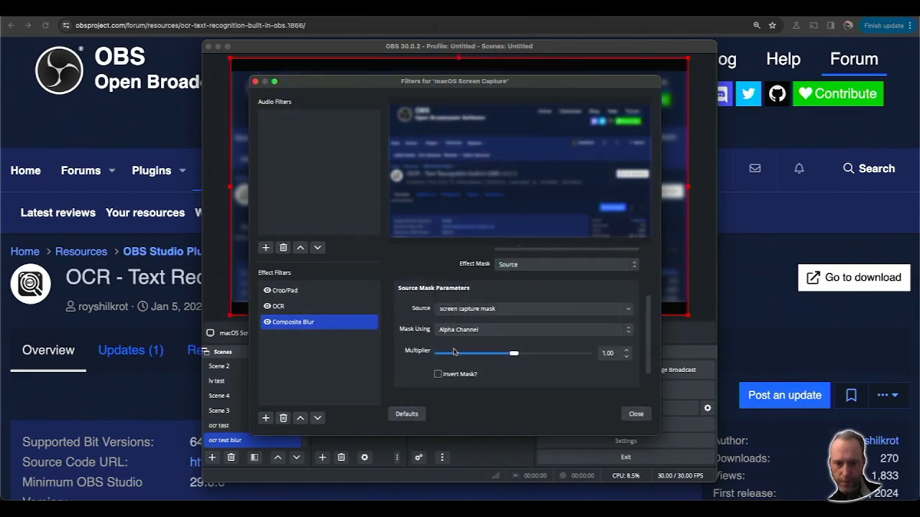
{"action": "left_click", "coordinate": [535, 330]}
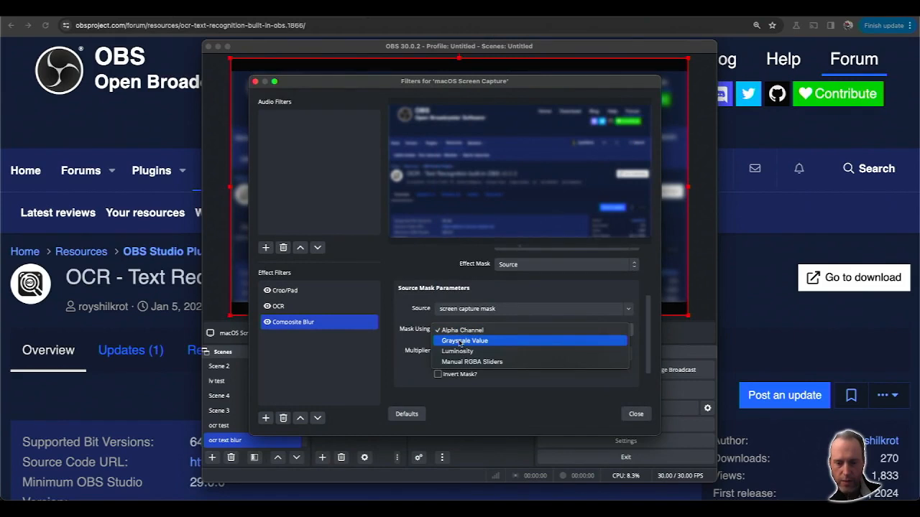
{"action": "left_click", "coordinate": [636, 414]}
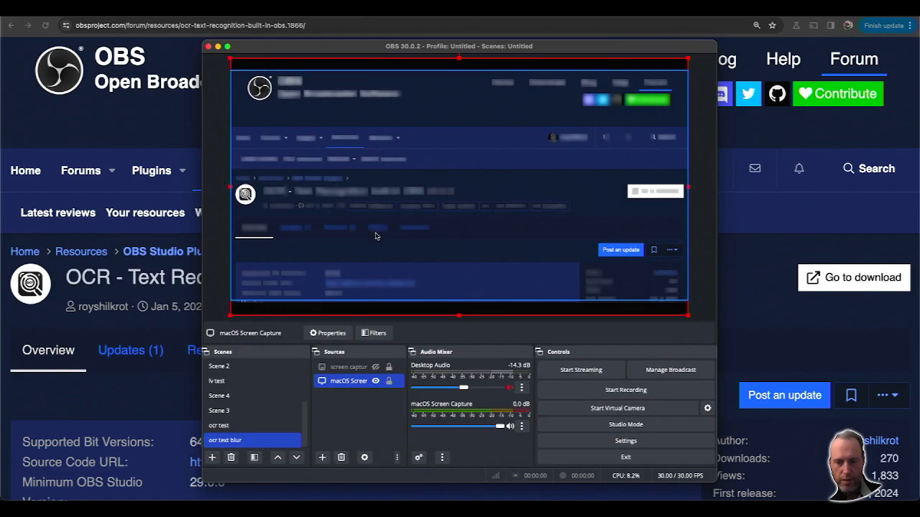
{"action": "mouse_move", "coordinate": [345, 199]}
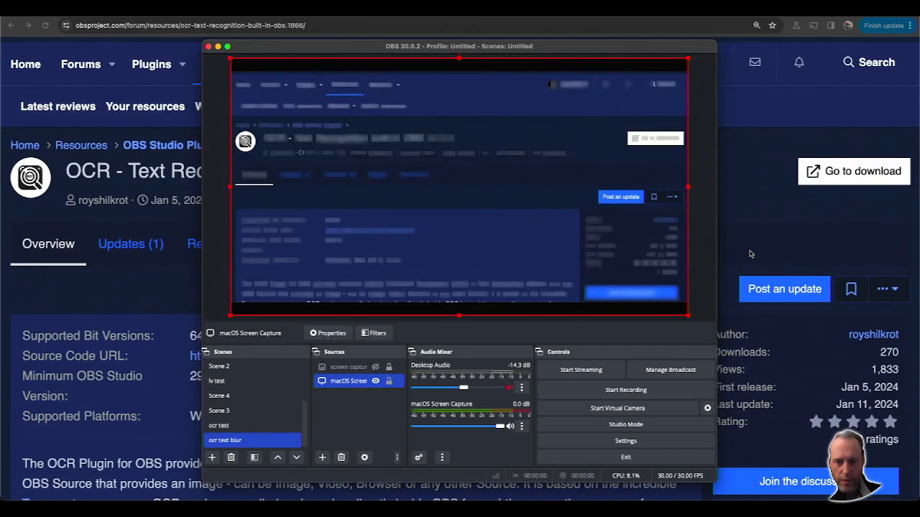
{"action": "scroll", "scroll_direction": "down", "scroll_amount": 3}
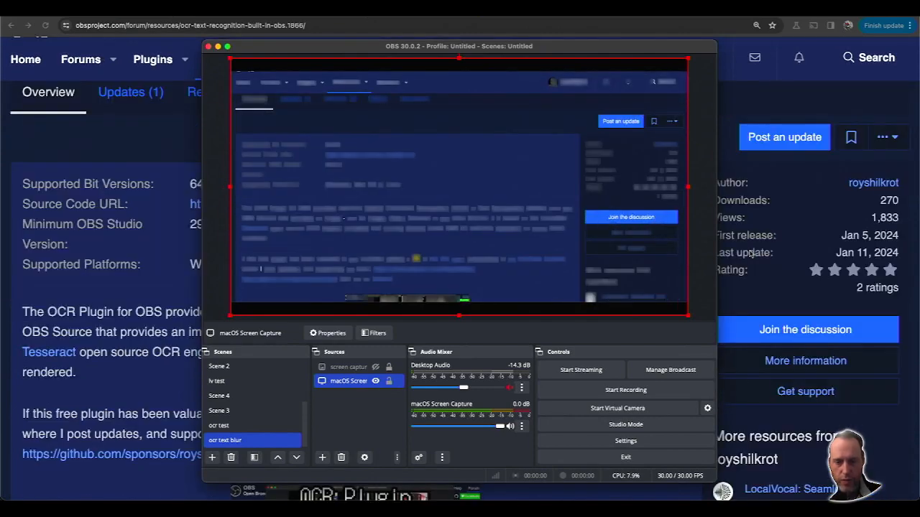
{"action": "scroll", "scroll_direction": "down", "scroll_amount": 3}
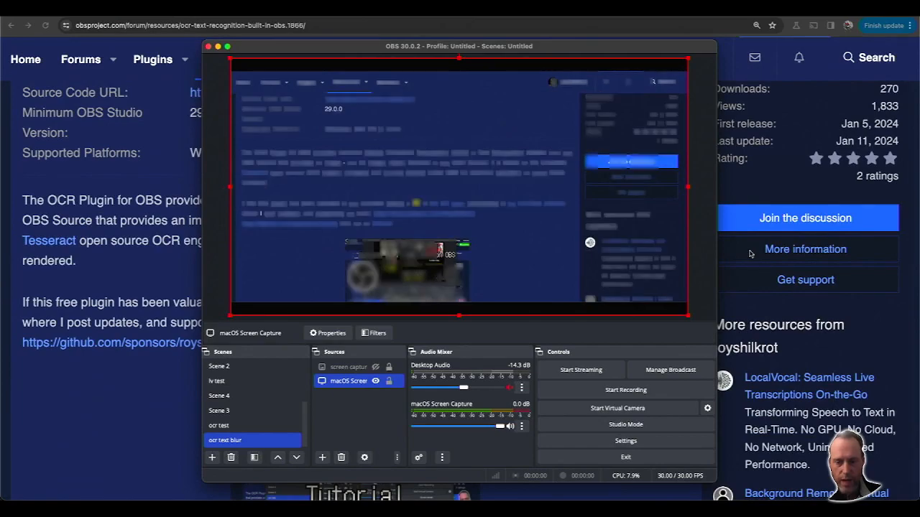
{"action": "scroll", "scroll_direction": "down", "scroll_amount": 3}
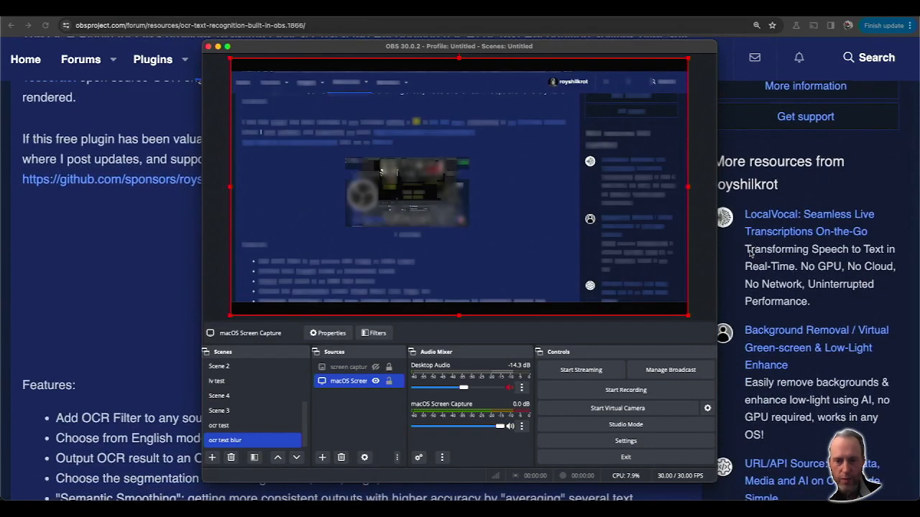
{"action": "scroll", "scroll_direction": "down", "scroll_amount": 3}
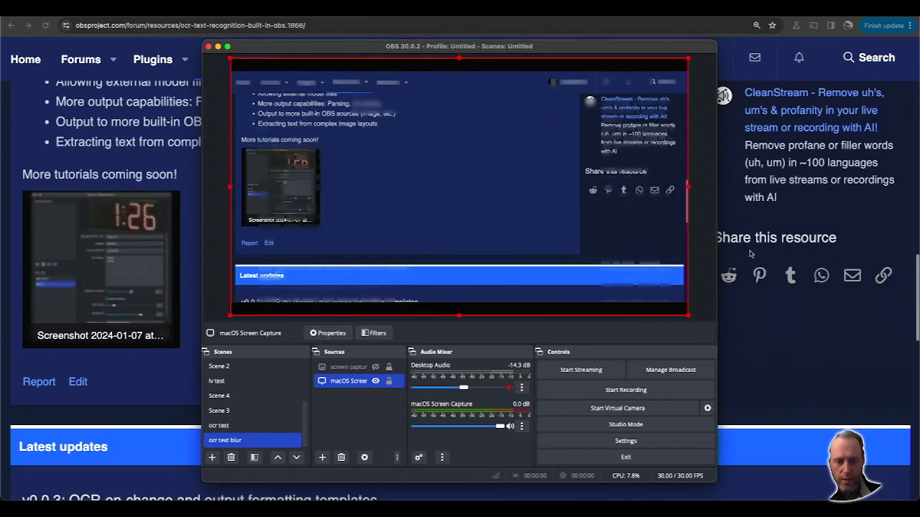